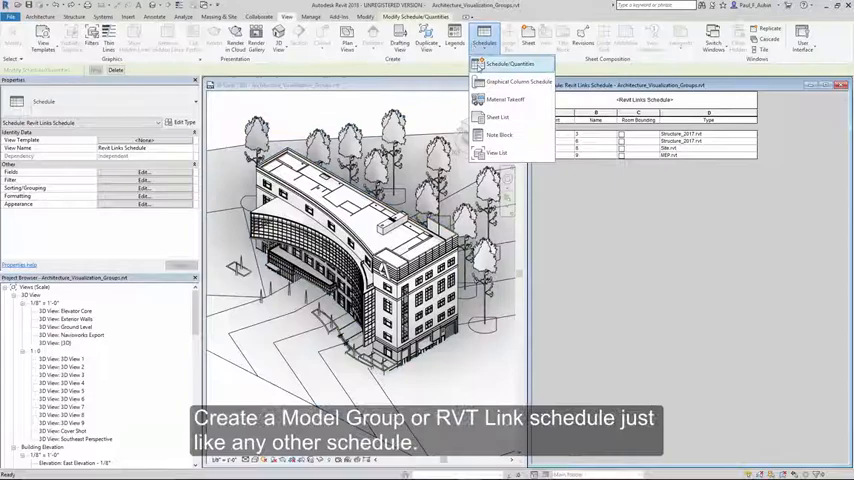
- Create a new Schedule/Quantities for the Model Groups category named Model Groups Schedule
left_click(510, 64)
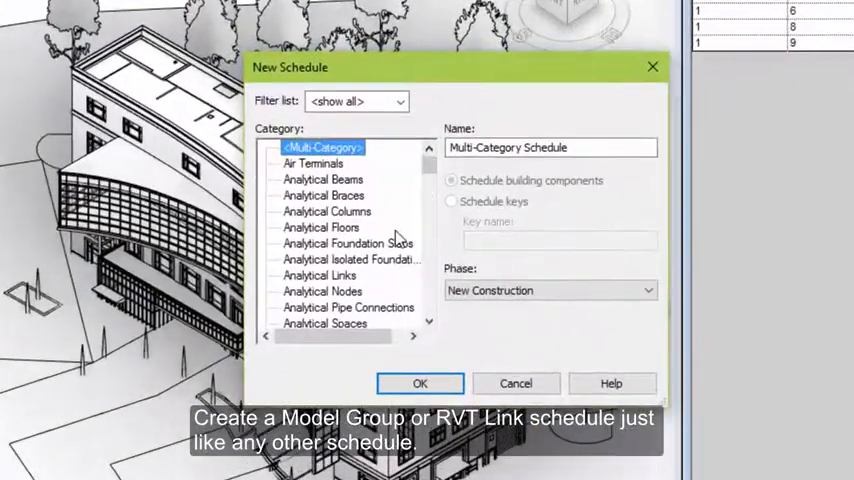
left_click(316, 292)
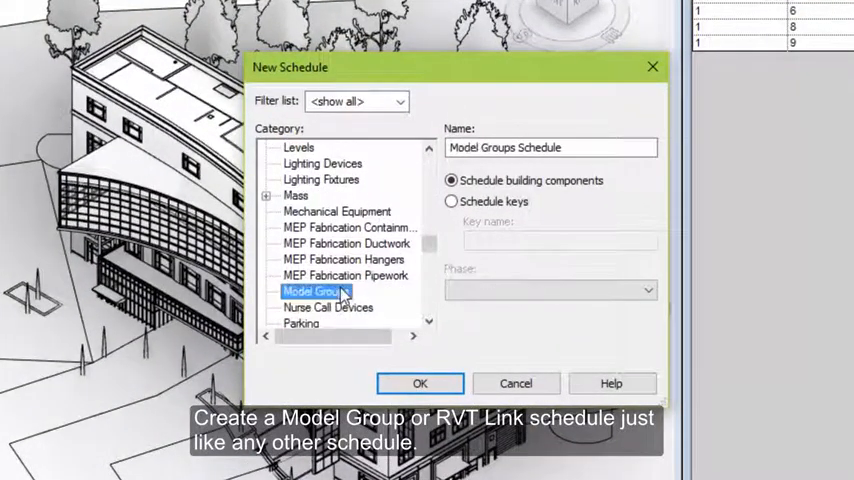
left_click(420, 384)
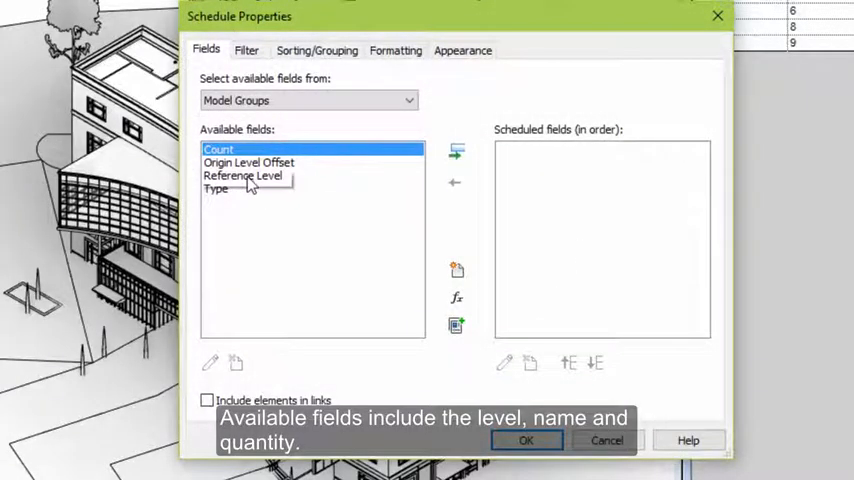
- Add the Reference Level, Type and Origin Level Offset fields to the scheduled fields
left_click(456, 150)
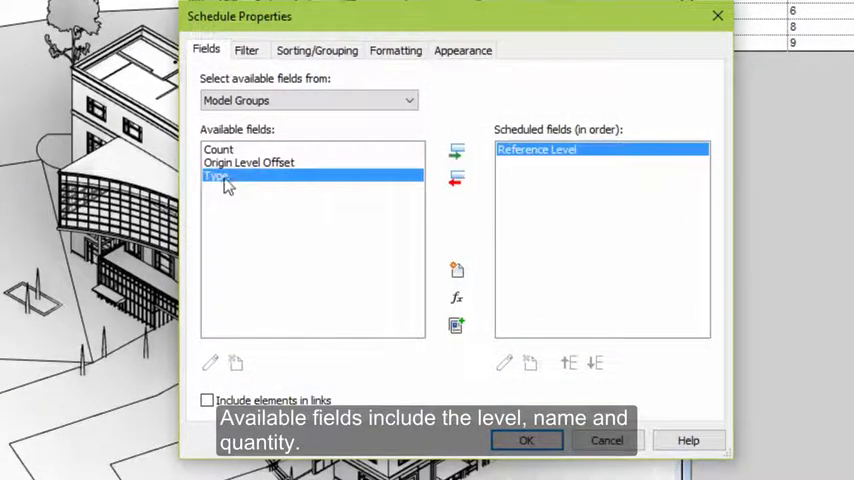
left_click(456, 152)
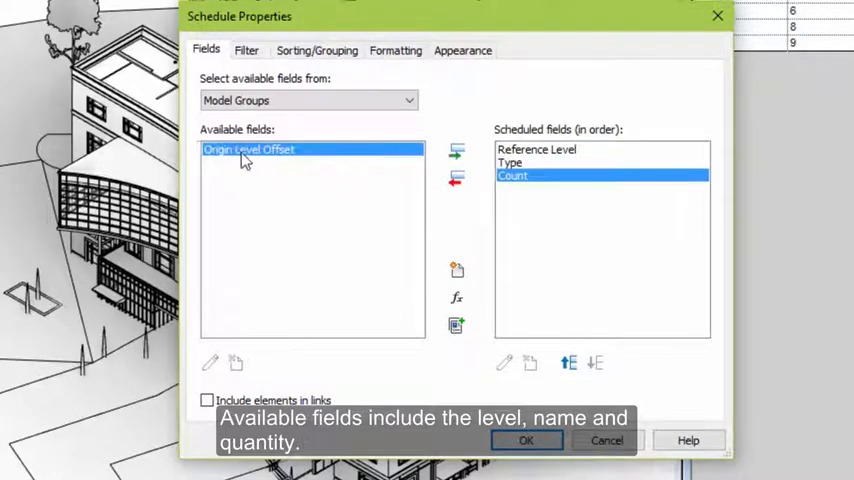
left_click(526, 440)
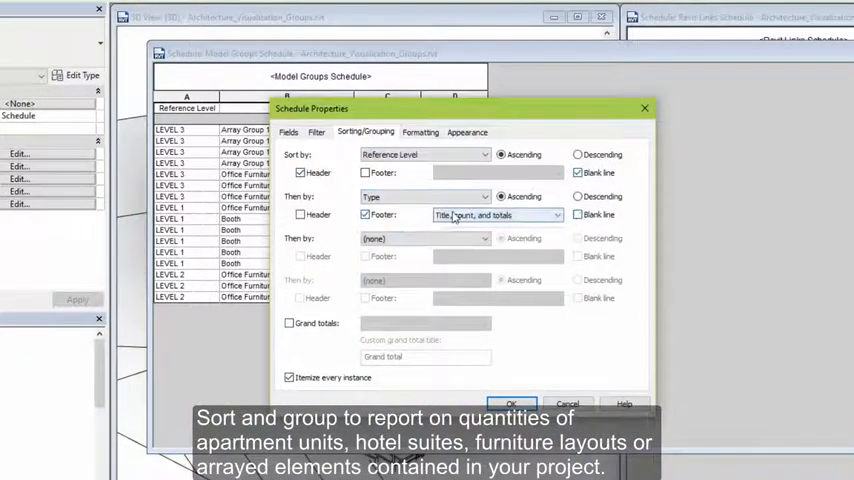
- Sort by Reference Level with headers, then Type with footer totals, itemizing every instance
left_click(420, 132)
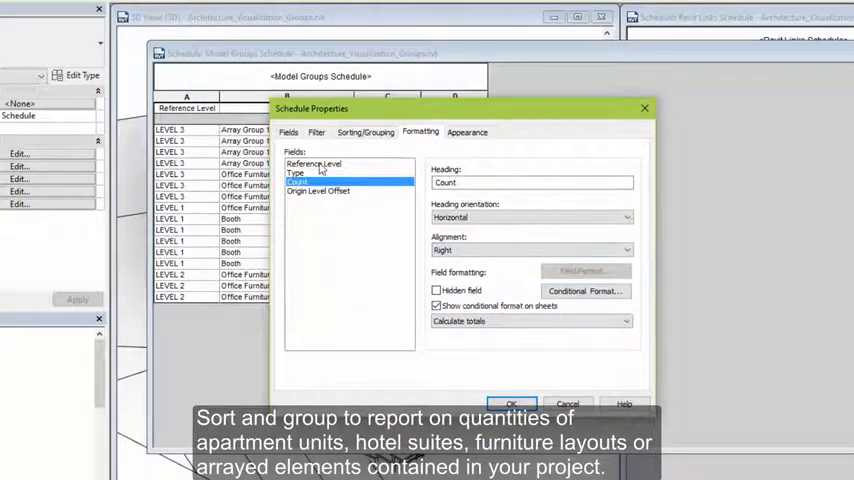
left_click(512, 404)
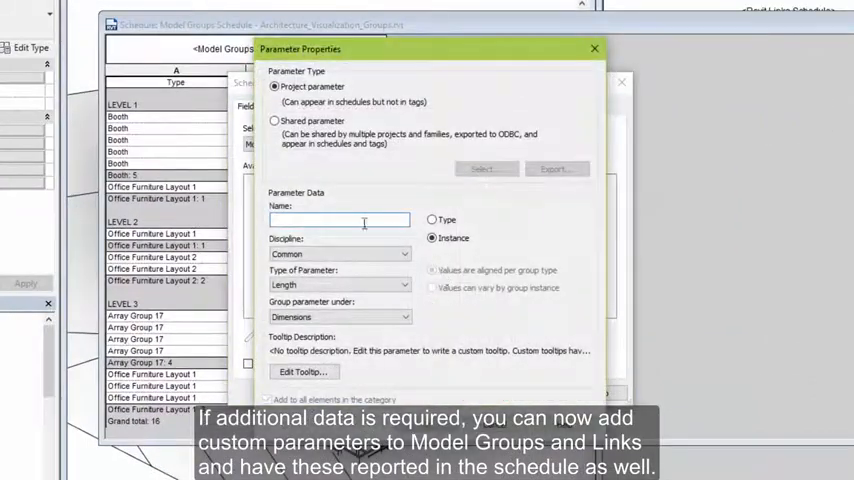
- Add an instance project parameter named Notes as a scheduled field and update the schedule
type("Notes")
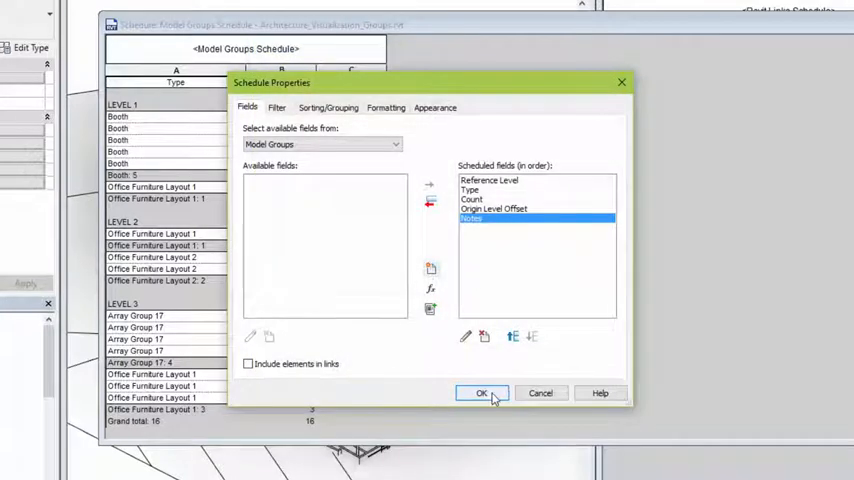
left_click(480, 392)
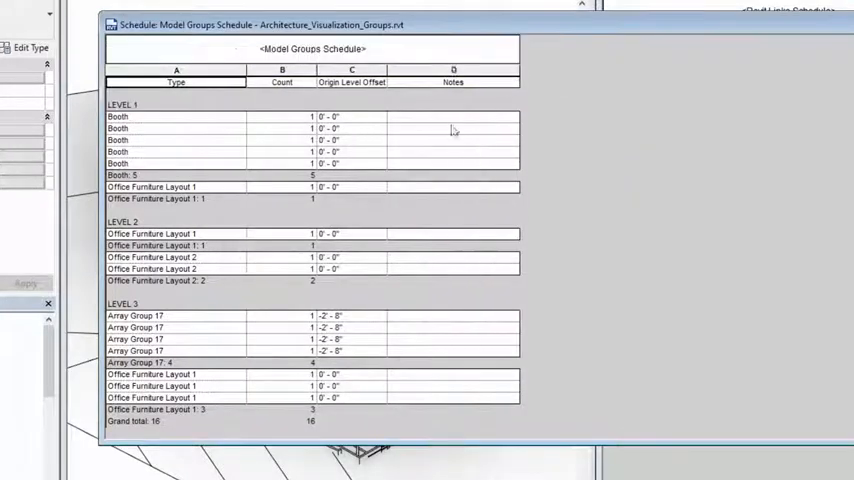